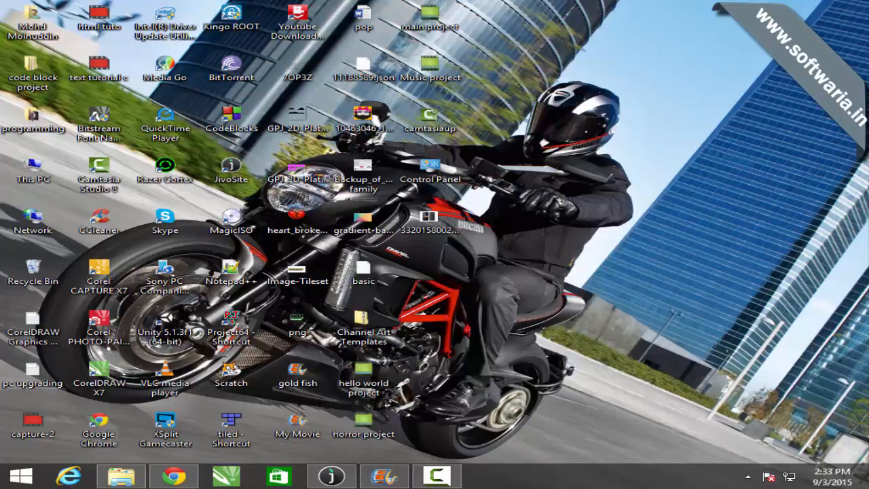
# Step: Launch Kingo ROOT and let it detect the connected INTEX AQUA N7 in Normal Mode
pyautogui.doubleClick(231, 21)
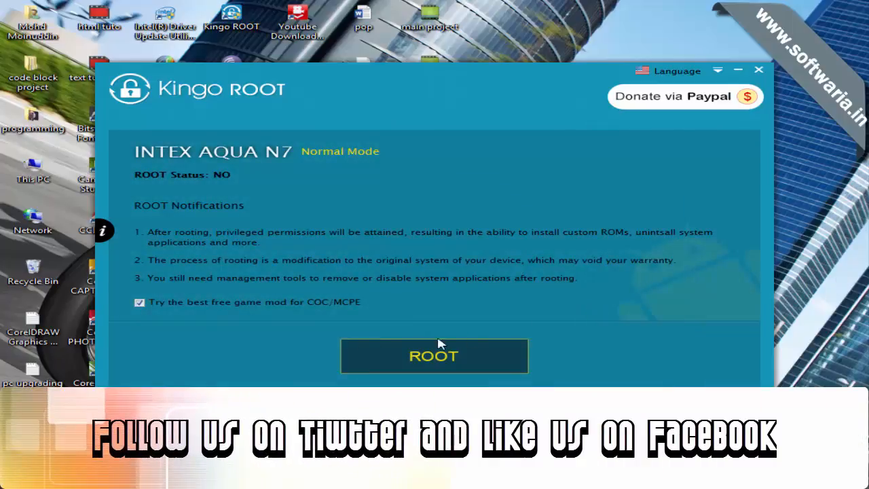
pyautogui.moveTo(282, 311)
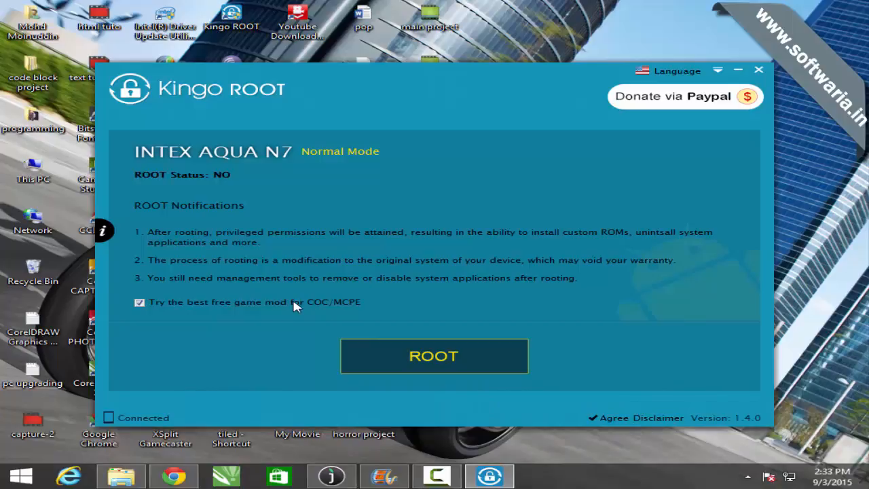
pyautogui.click(434, 355)
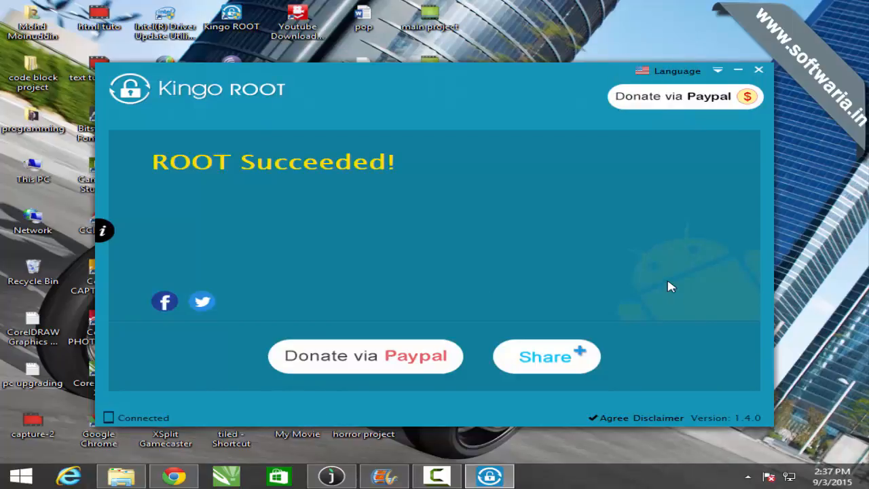
pyautogui.moveTo(641, 207)
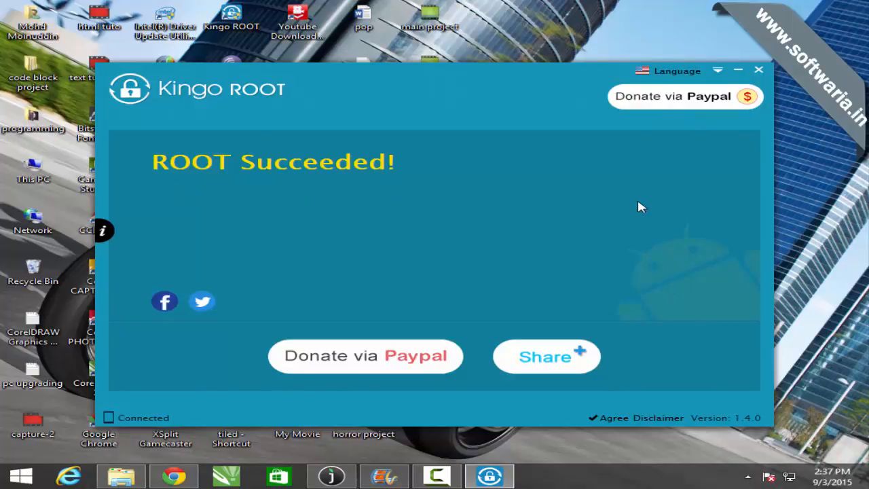